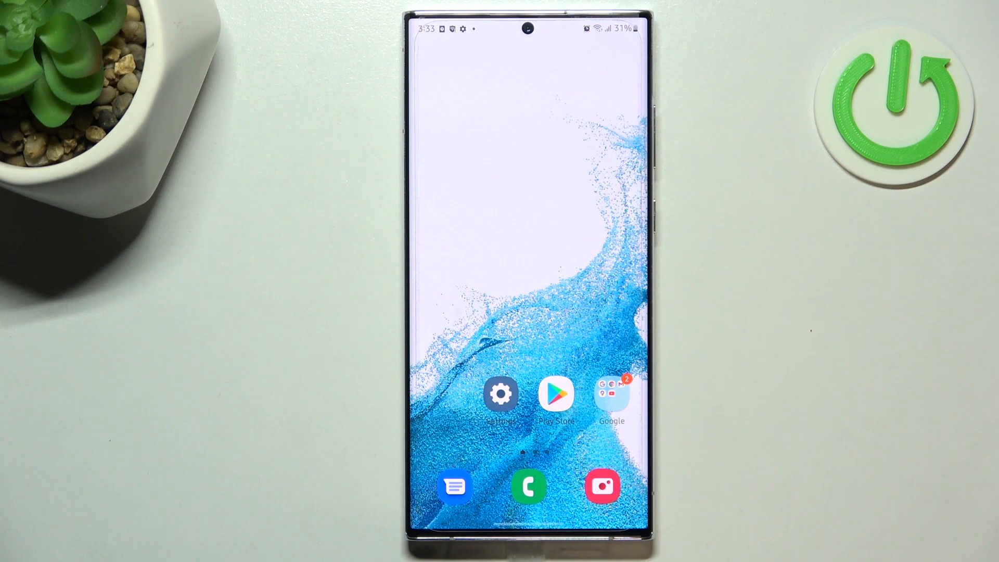
# Launch Messages, dismiss the improvement prompt and start a new conversation
pyautogui.click(454, 486)
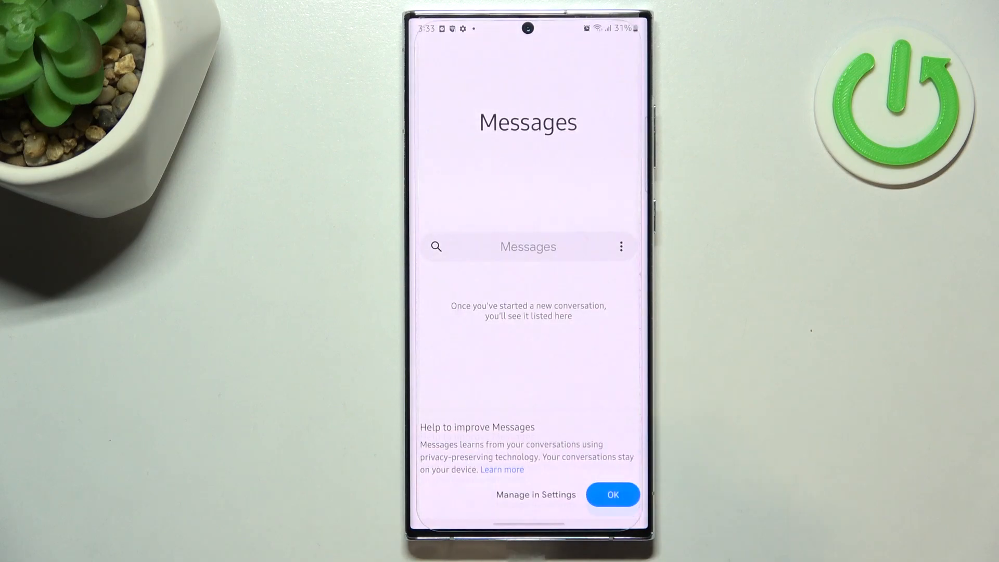
pyautogui.click(612, 494)
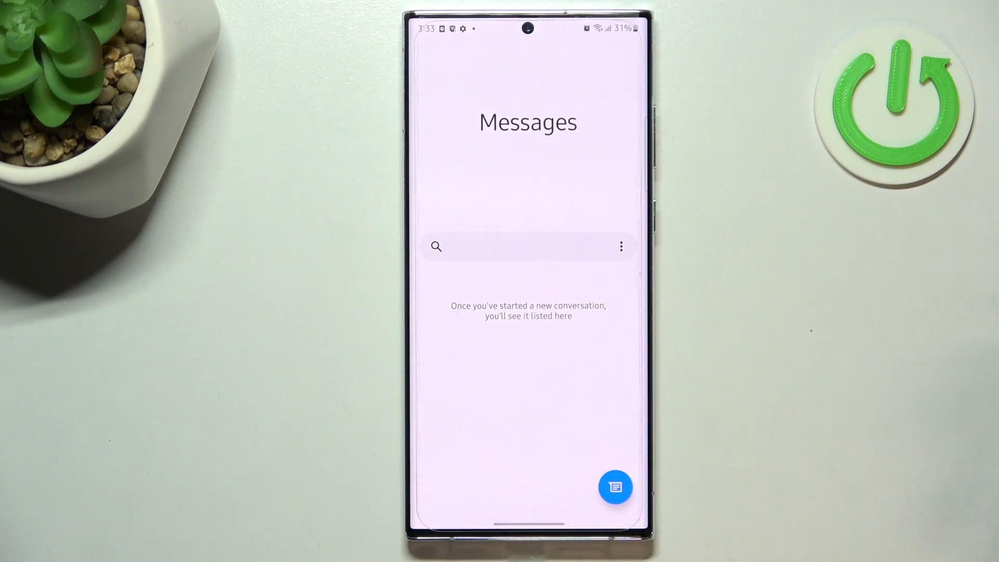
pyautogui.click(615, 487)
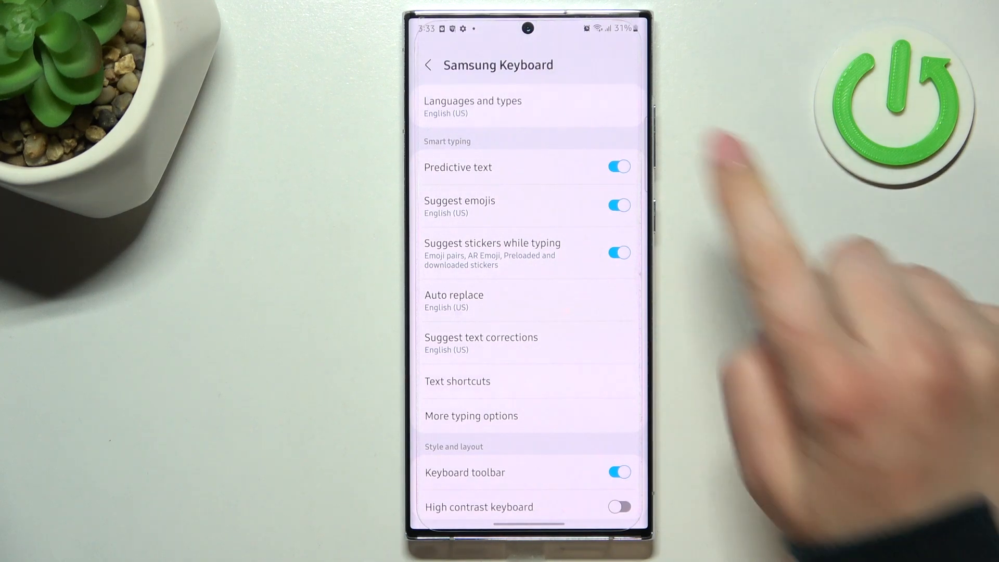
# Browse the Manage input languages list from Languages and types down through Turkish and Vietnamese
pyautogui.click(472, 107)
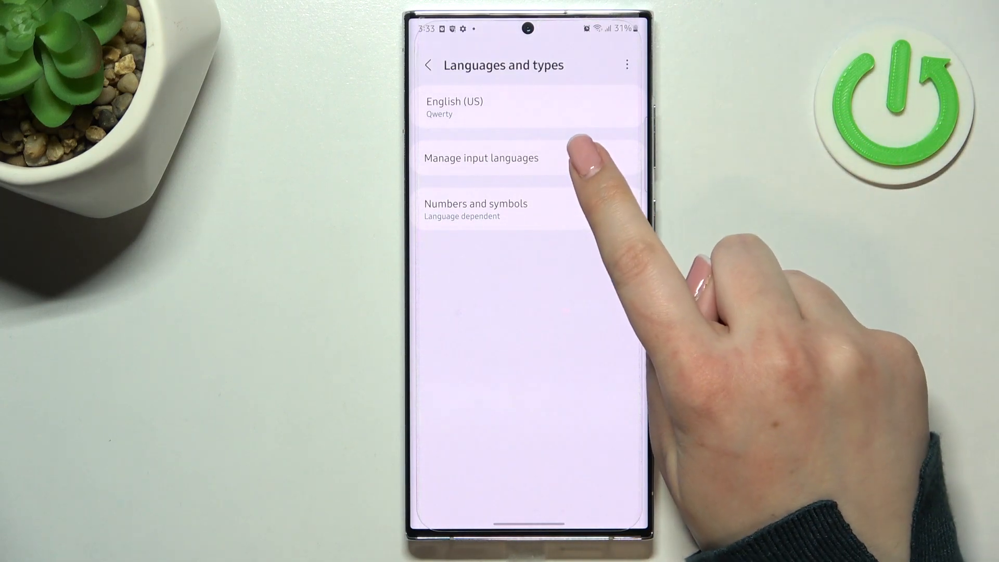
pyautogui.click(481, 157)
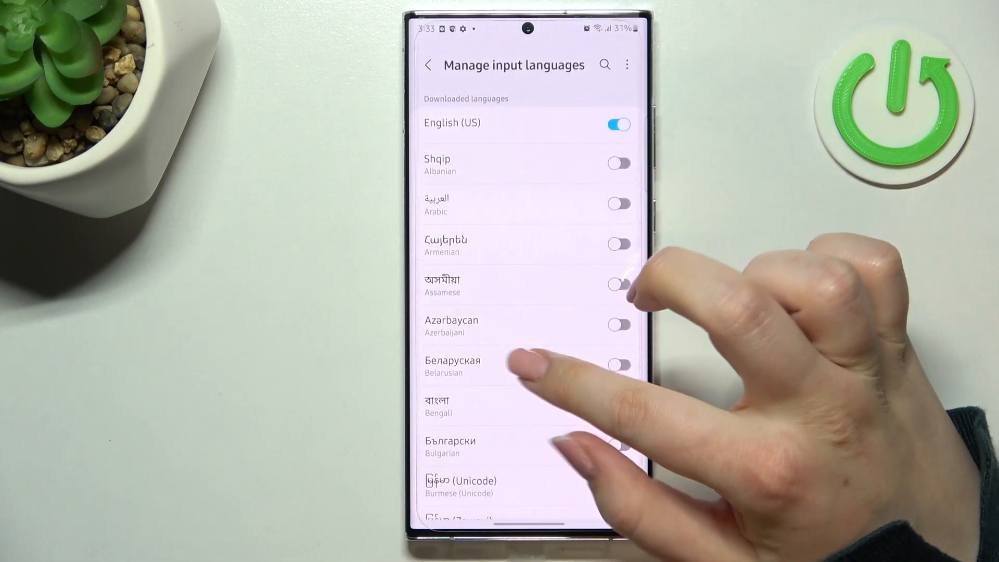
pyautogui.scroll(-3)
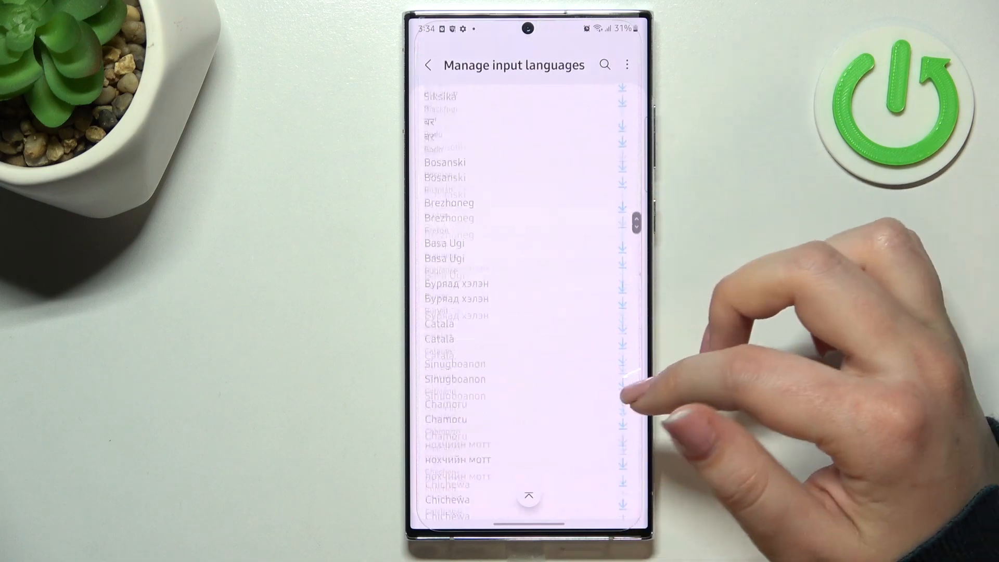
pyautogui.scroll(-3)
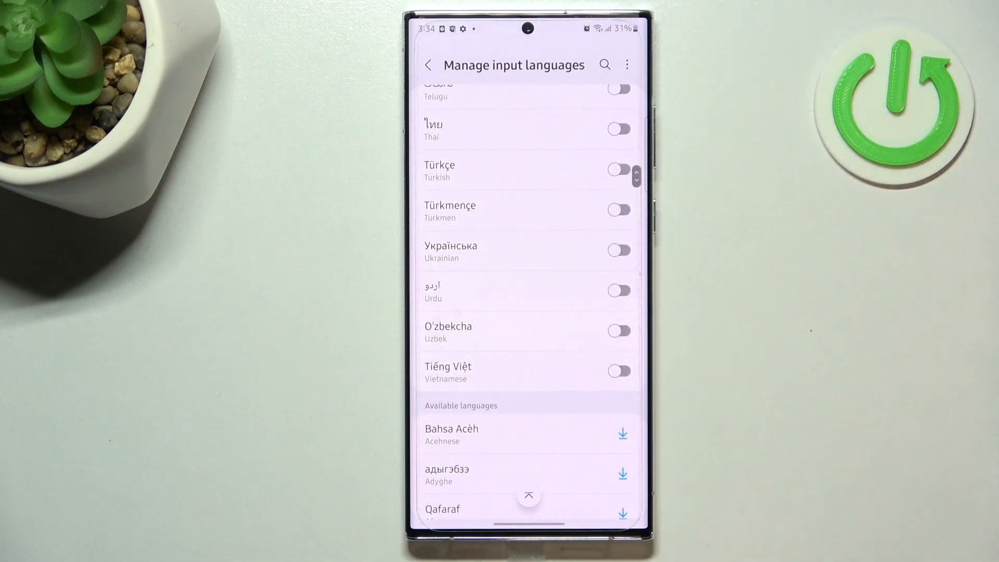
pyautogui.scroll(-3)
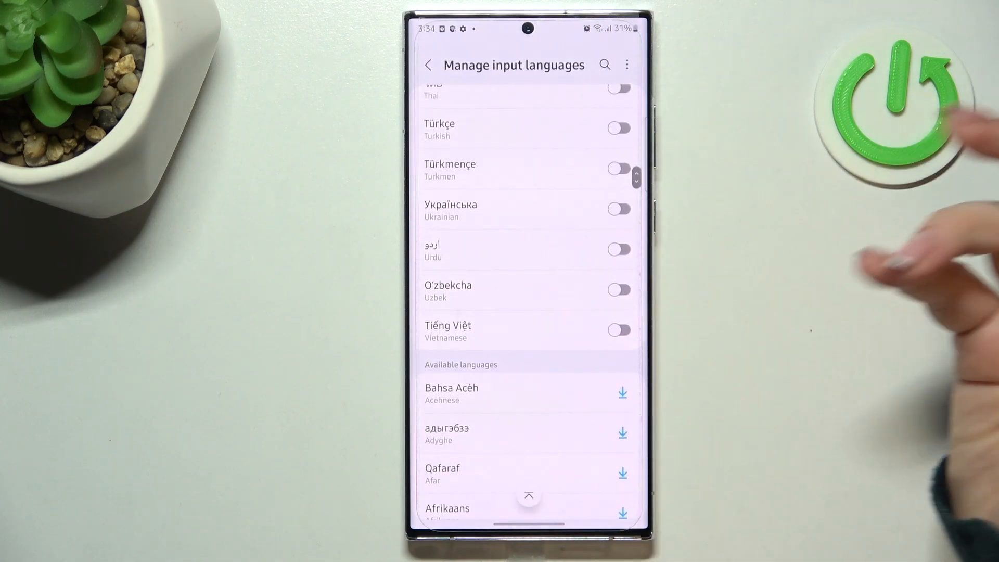
# Enable Arabic as a second input language alongside English (US) and return to Languages and types
pyautogui.click(615, 330)
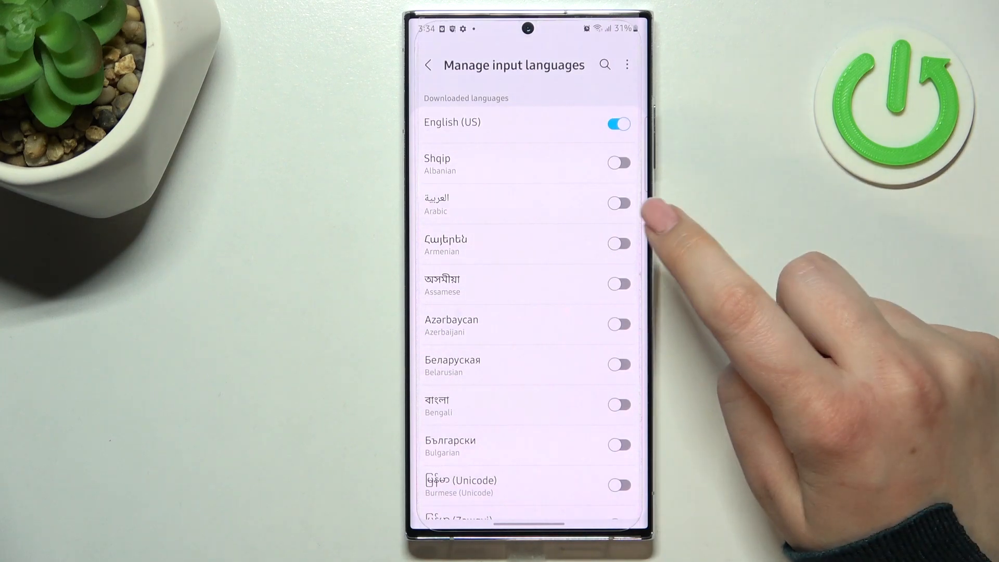
pyautogui.click(617, 202)
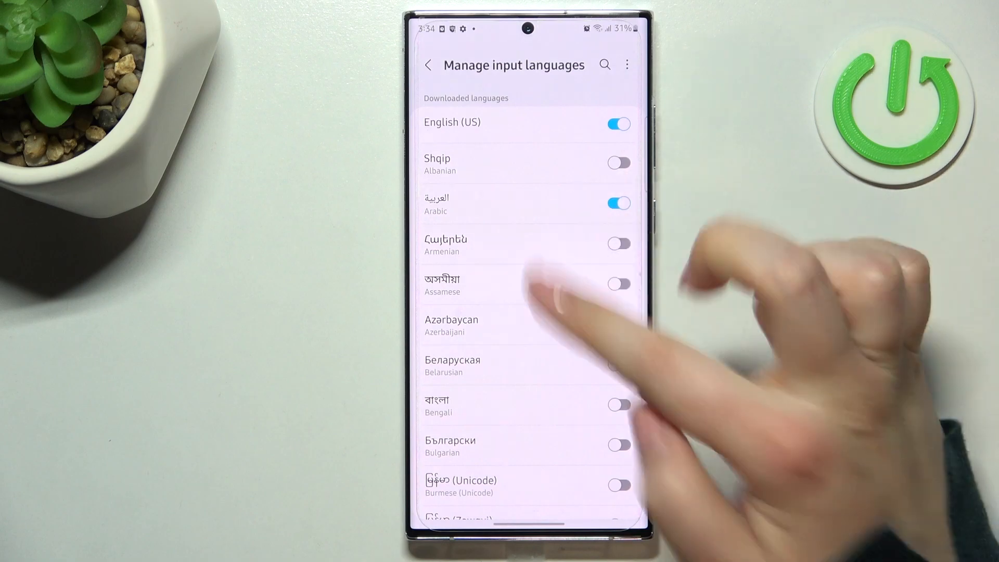
pyautogui.click(429, 64)
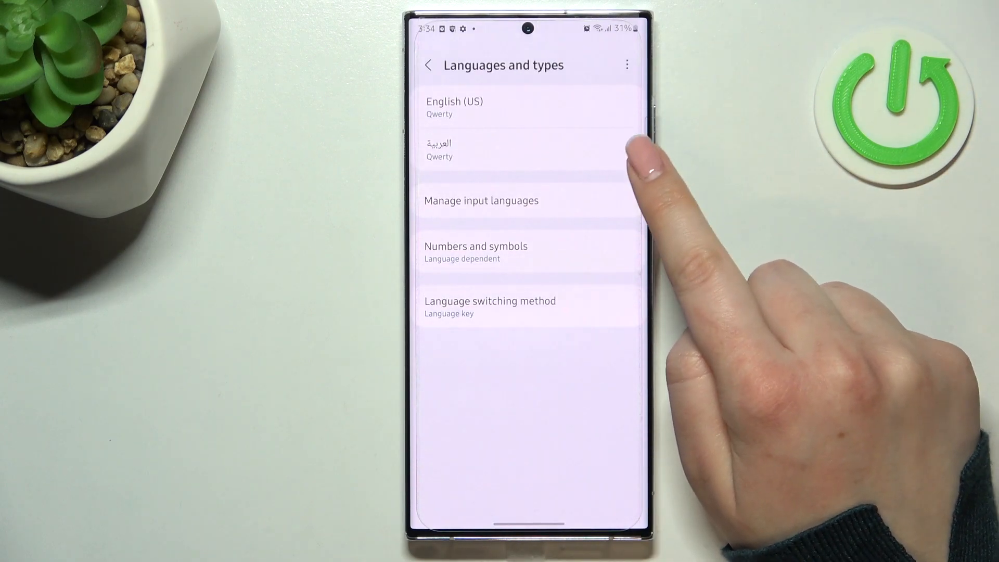
pyautogui.moveTo(554, 382)
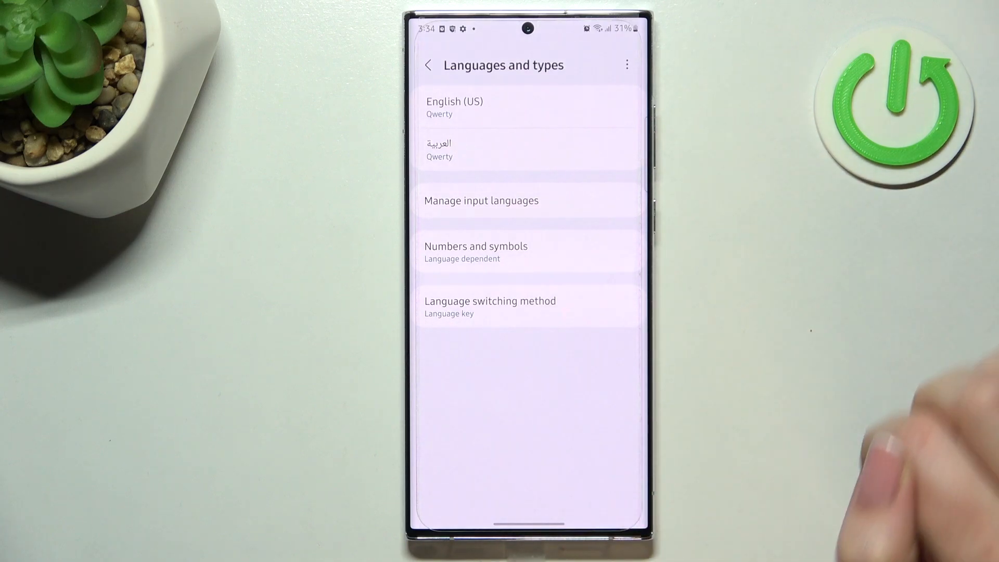
# Choose 'Language key and space bar swipe' as the language switching method
pyautogui.click(490, 306)
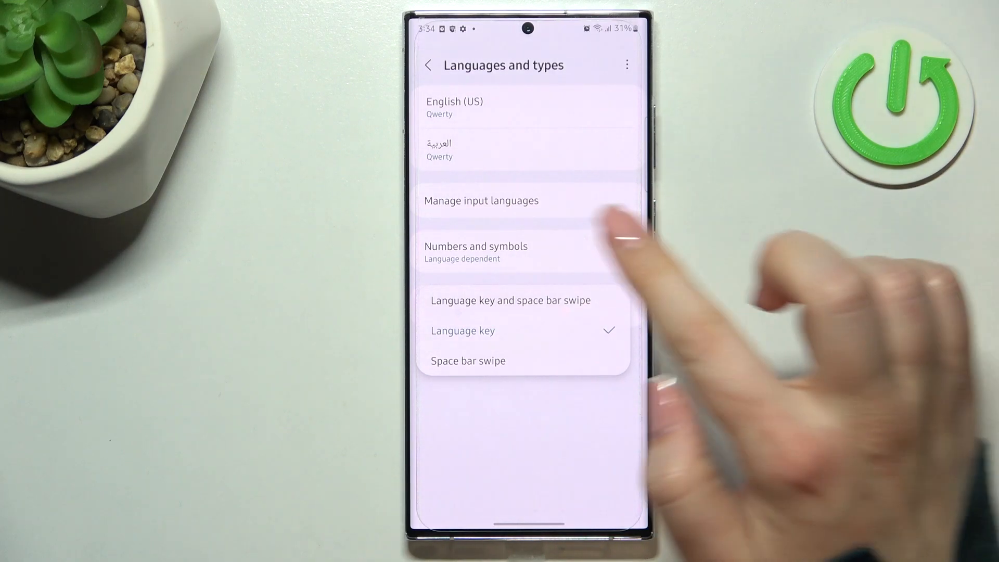
pyautogui.click(510, 299)
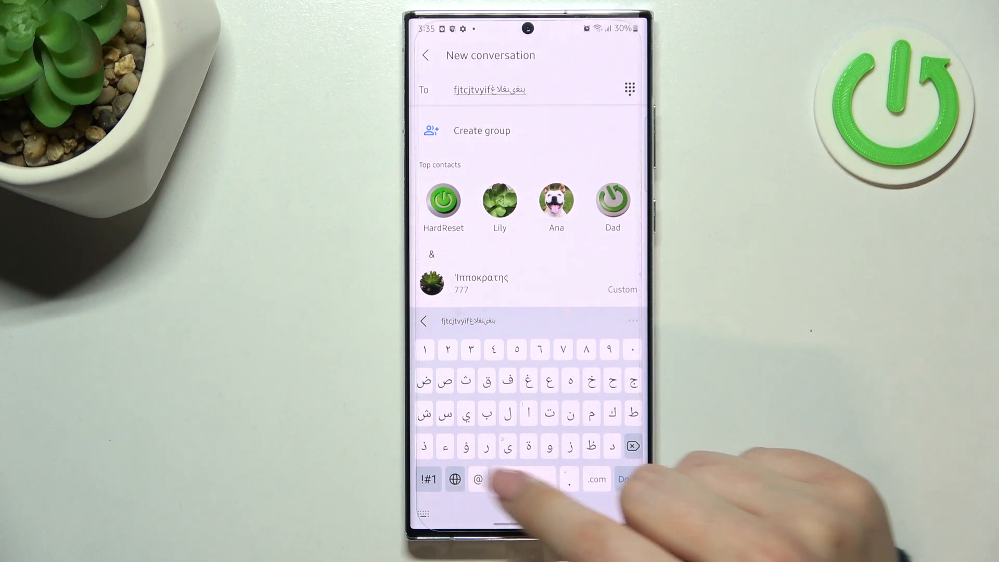
# Switch the keyboard from Arabic to English (US) using the language switcher
pyautogui.click(523, 478)
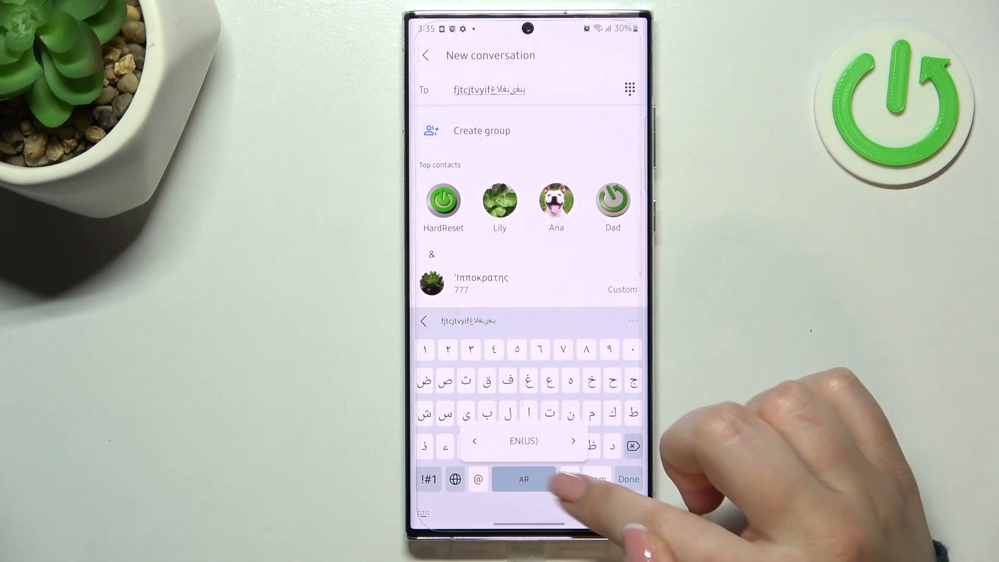
pyautogui.click(524, 479)
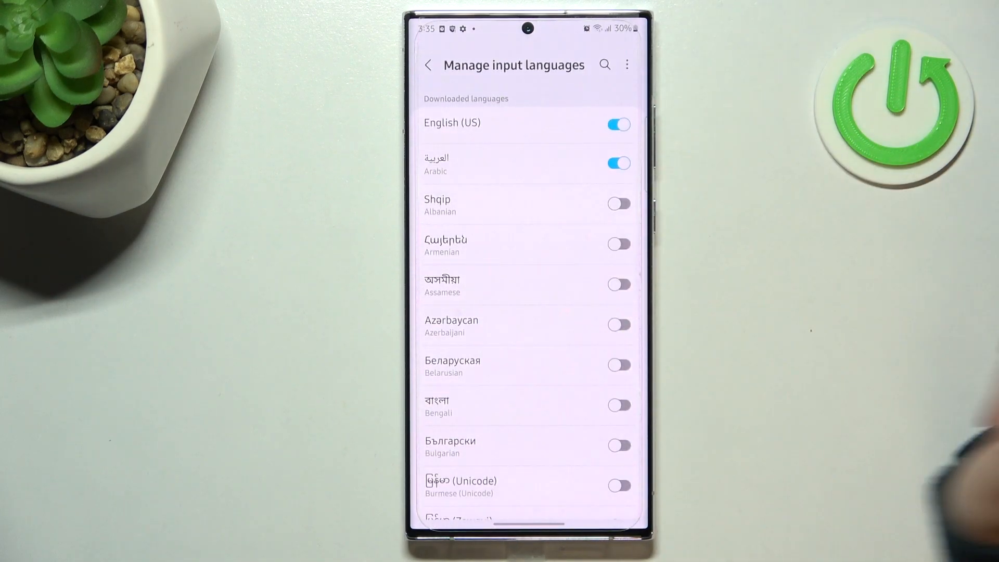
# Disable Arabic so English (US) is the only input language and return to Languages and types
pyautogui.click(619, 164)
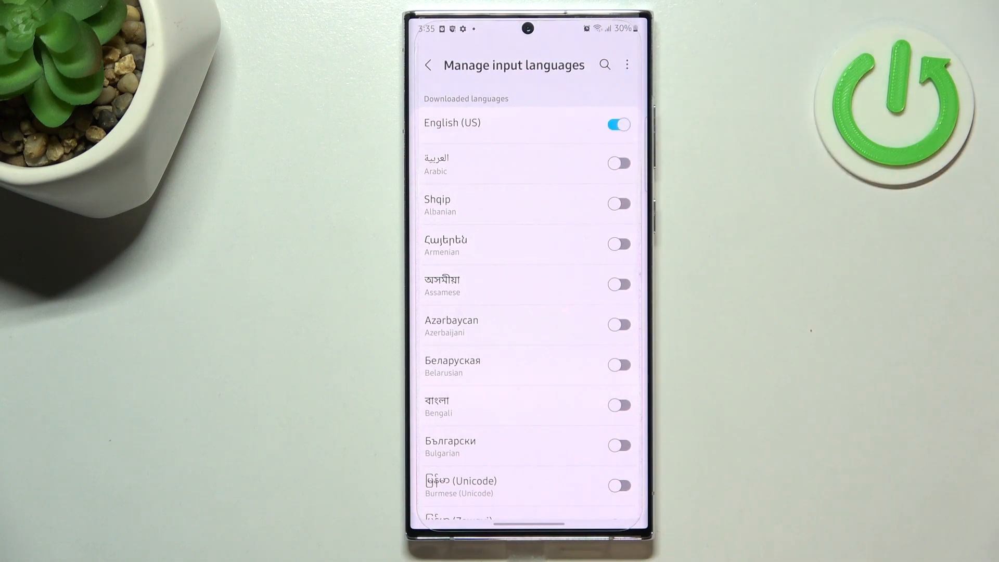
pyautogui.click(429, 64)
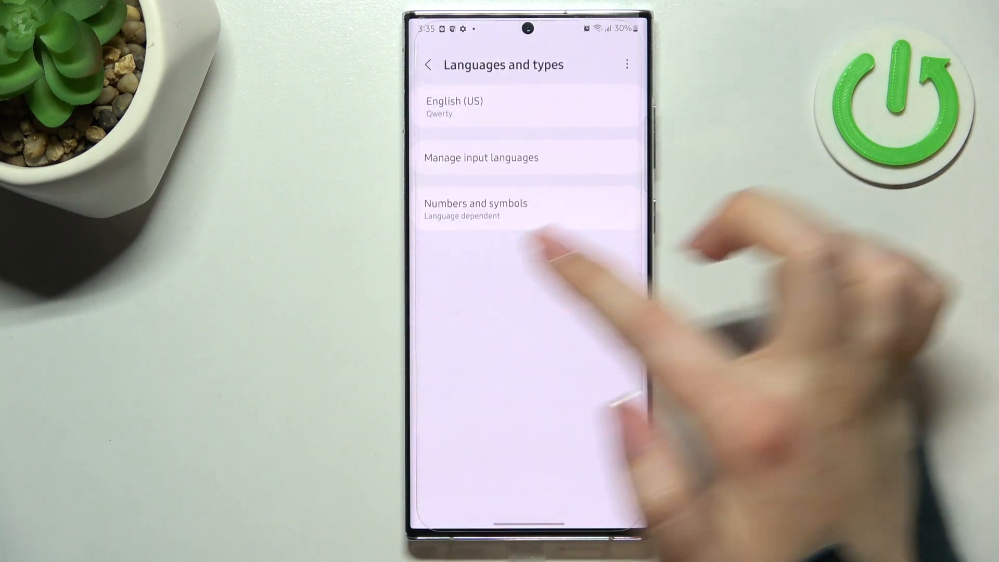